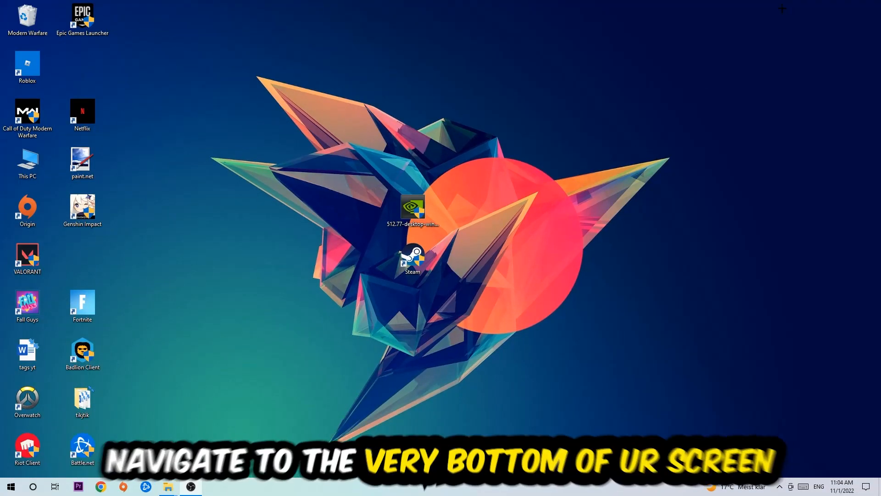
pyautogui.moveTo(430, 68)
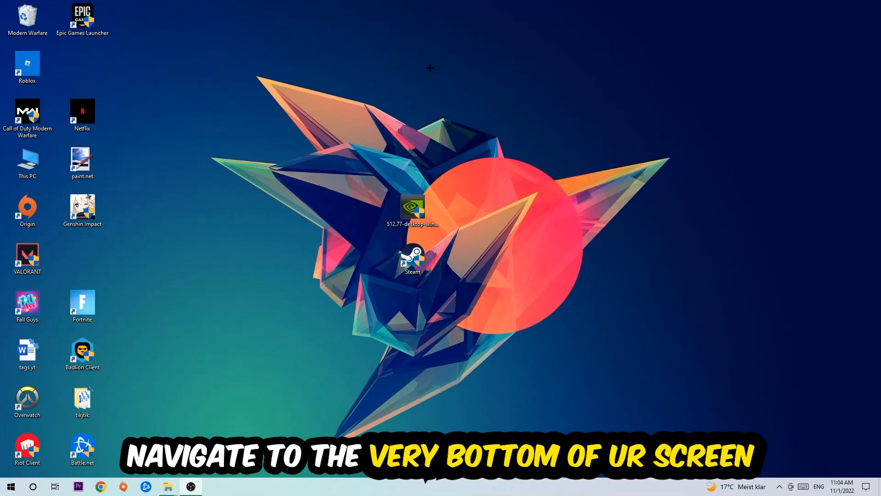
# Bring up the taskbar context menu to launch Task Manager
pyautogui.rightClick(393, 486)
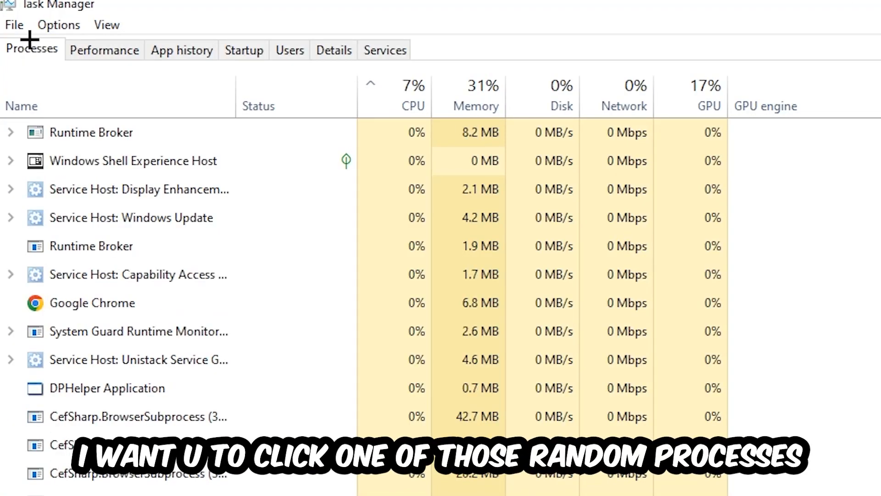
pyautogui.moveTo(594, 322)
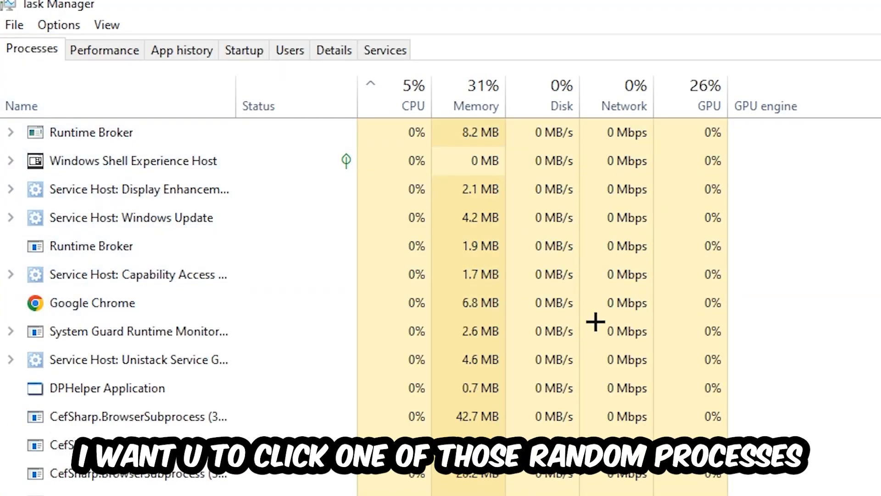
pyautogui.click(107, 388)
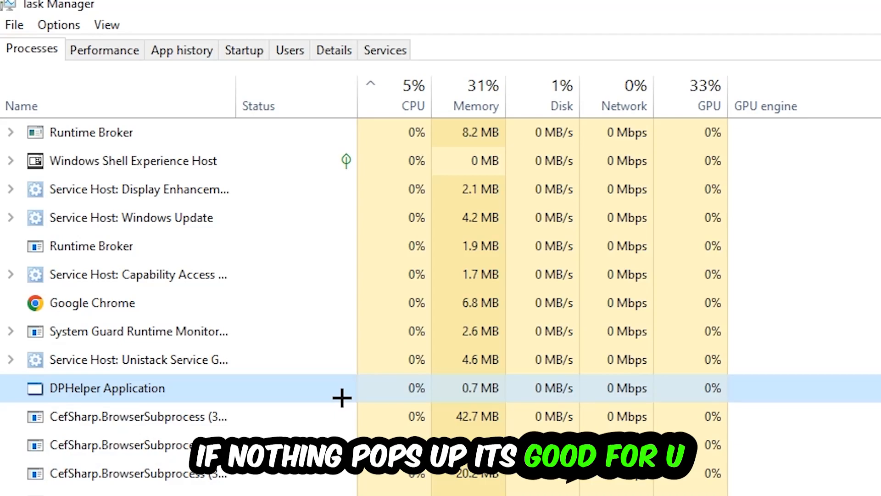
pyautogui.rightClick(110, 296)
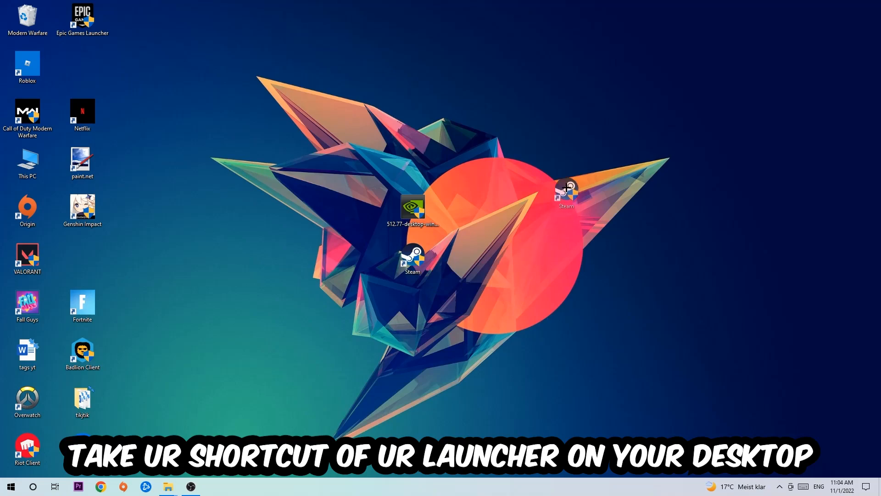
# Move the Steam shortcut up the desktop and open its Properties window
pyautogui.moveTo(412, 256); pyautogui.dragTo(358, 112)
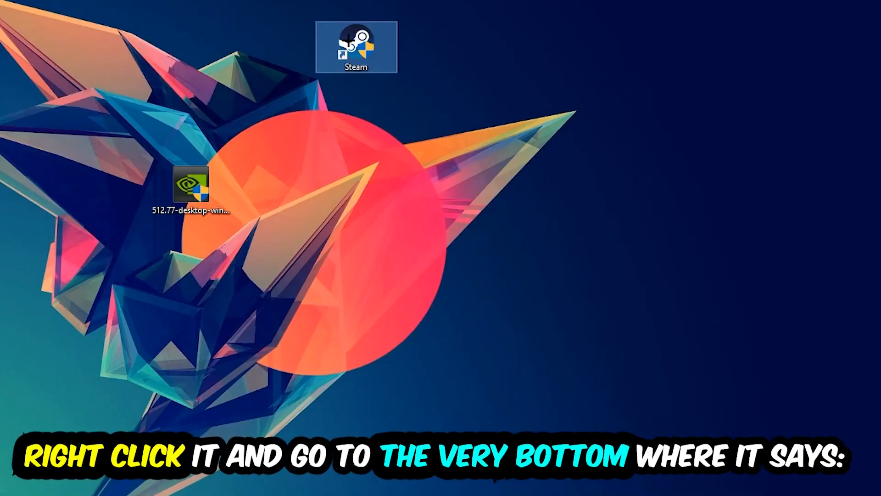
pyautogui.rightClick(354, 41)
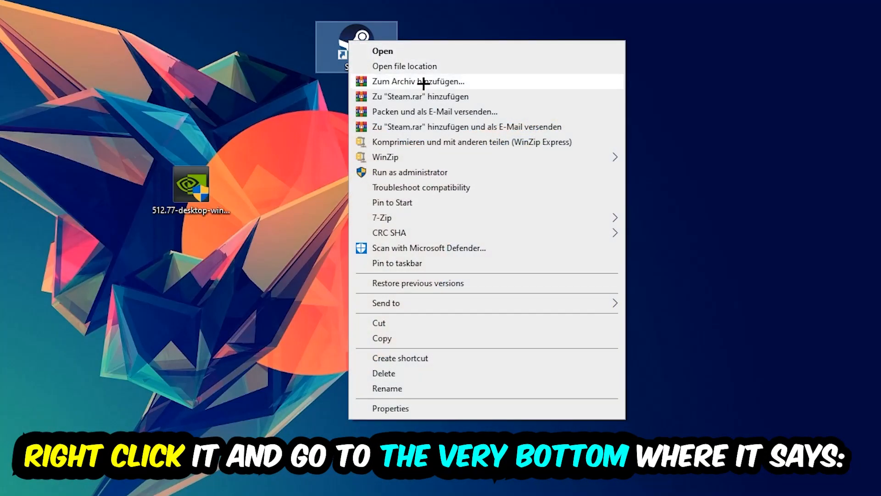
pyautogui.click(391, 408)
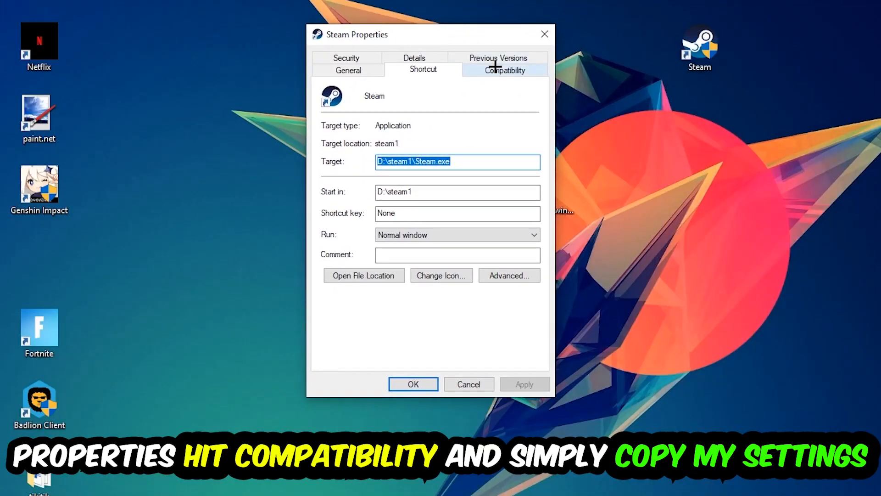
# Switch the Steam Properties window to its Compatibility settings
pyautogui.click(505, 70)
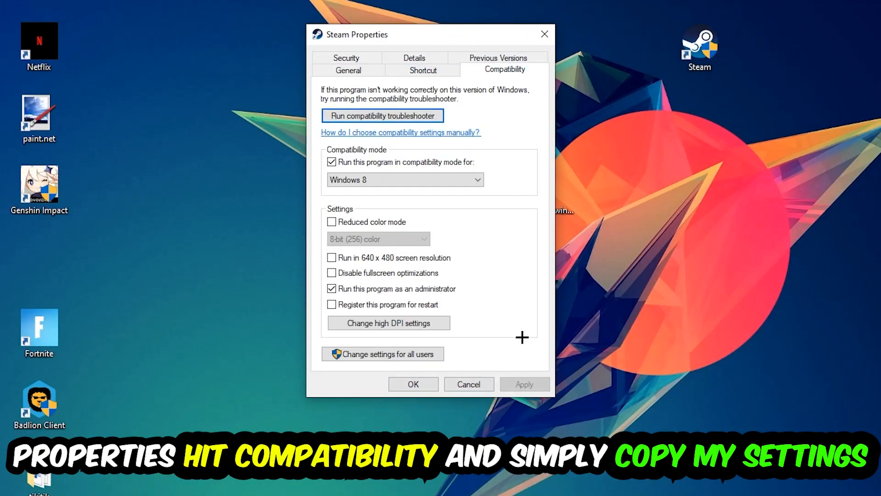